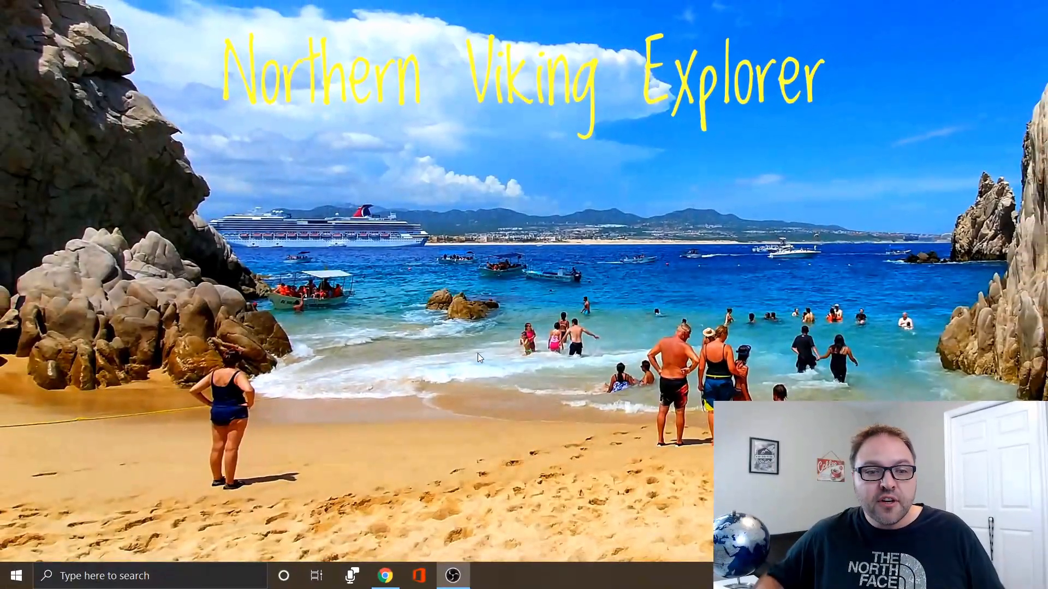
mouse_move(96, 492)
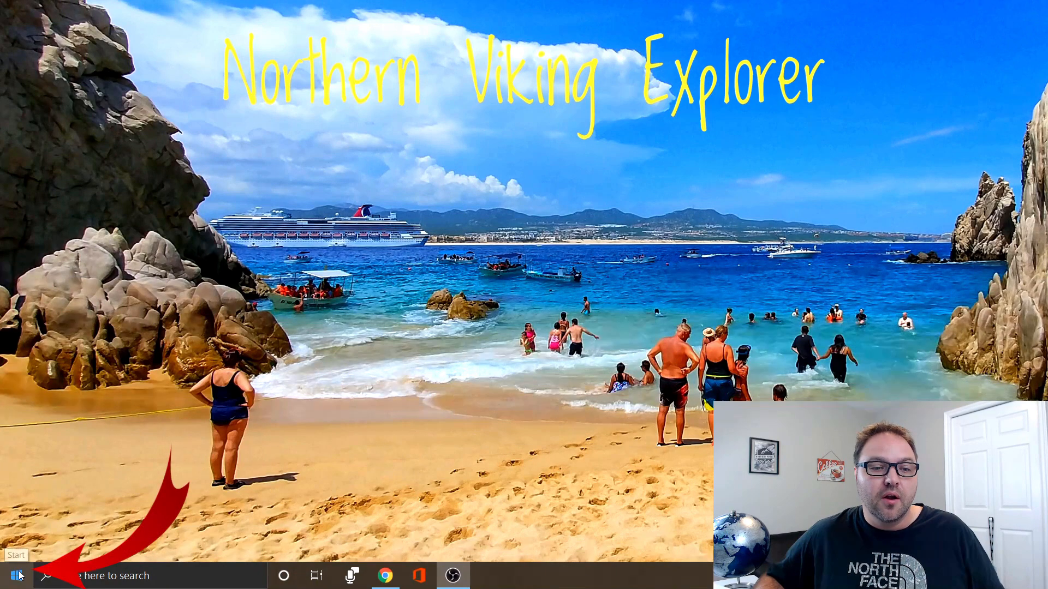
- Open the Start menu from the taskbar to show the app list and tiles
left_click(10, 575)
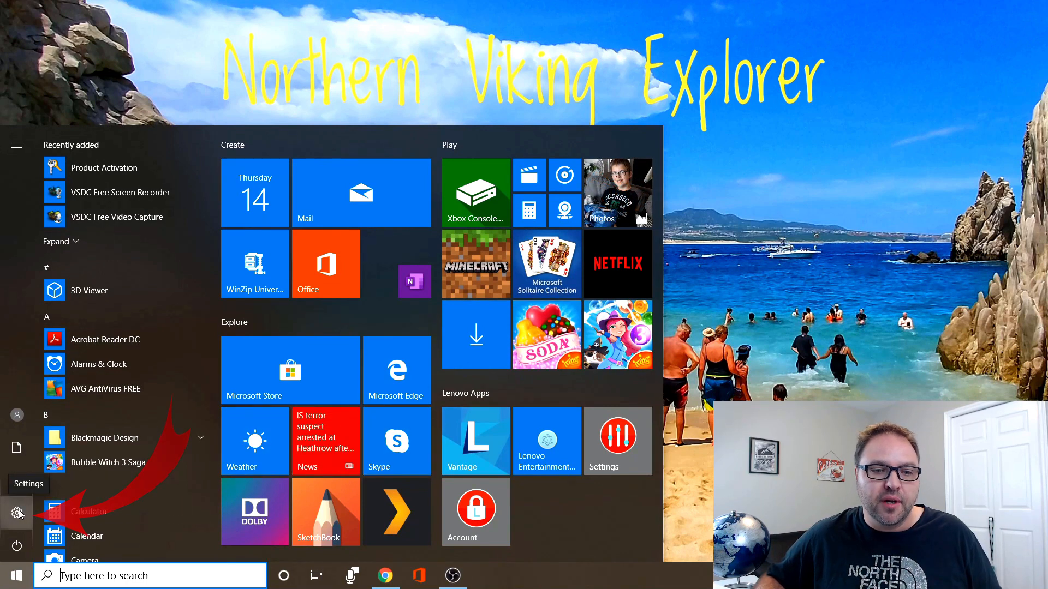
- Open Windows Settings and go into the System section, landing on Display
left_click(18, 513)
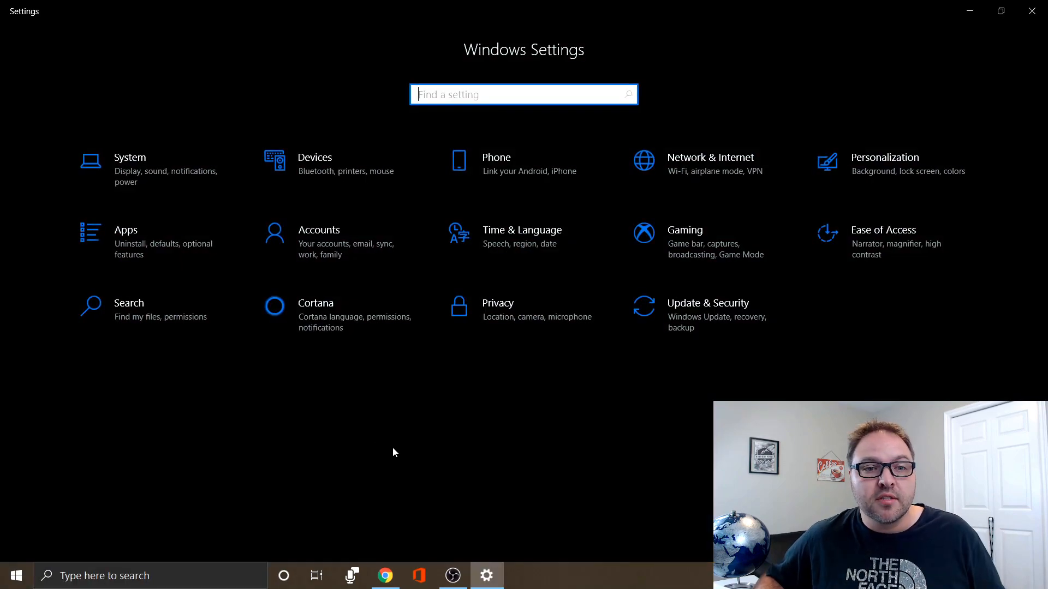
mouse_move(371, 400)
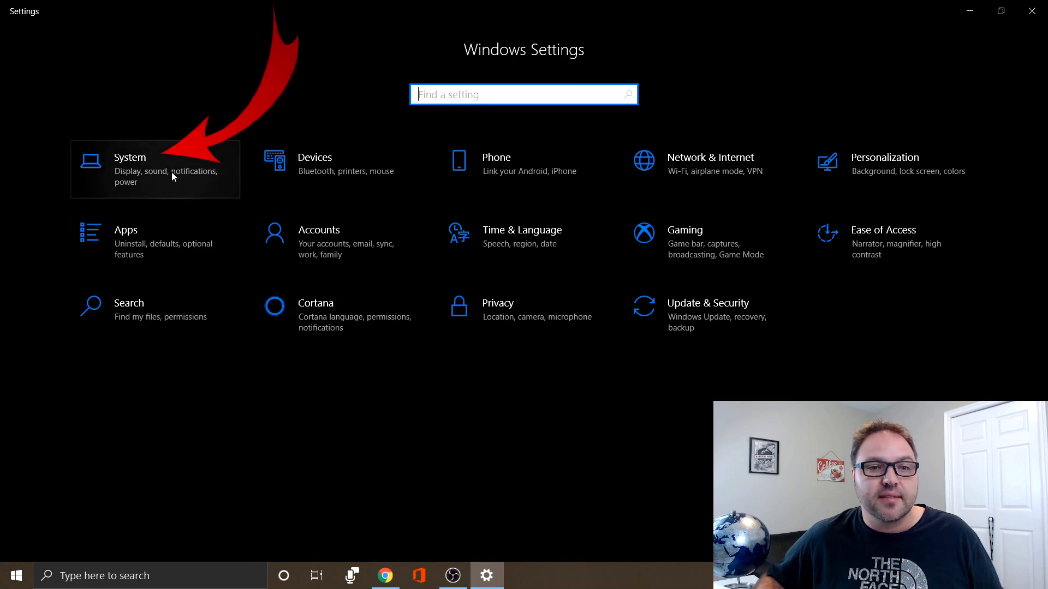
left_click(155, 169)
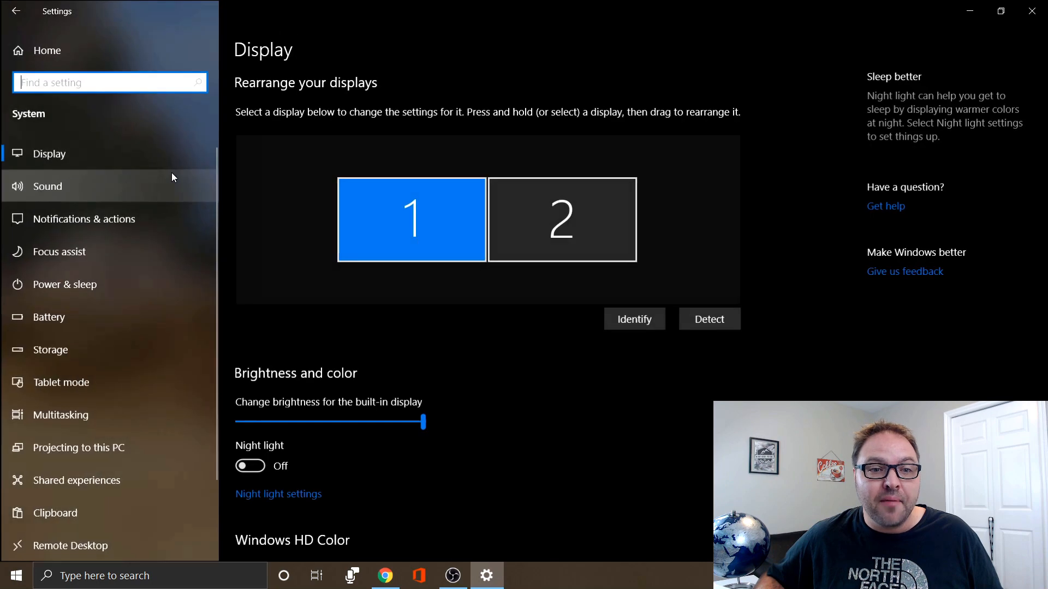
scroll("down", 3)
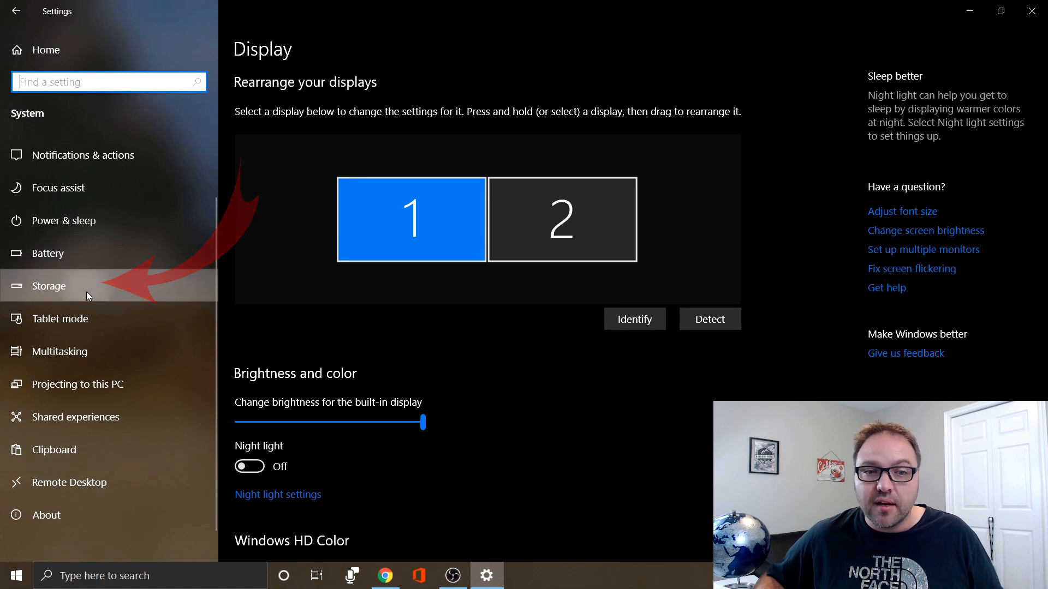
- Show the Storage page: Windows (C:) 931 GB, 919 GB used, 12.4 GB free
left_click(48, 286)
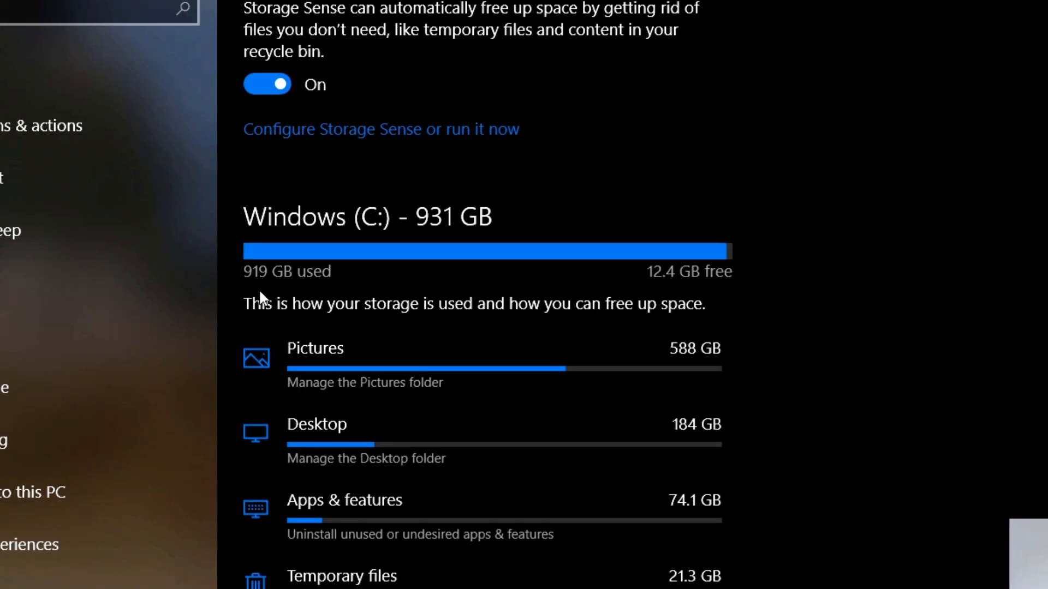
mouse_move(461, 240)
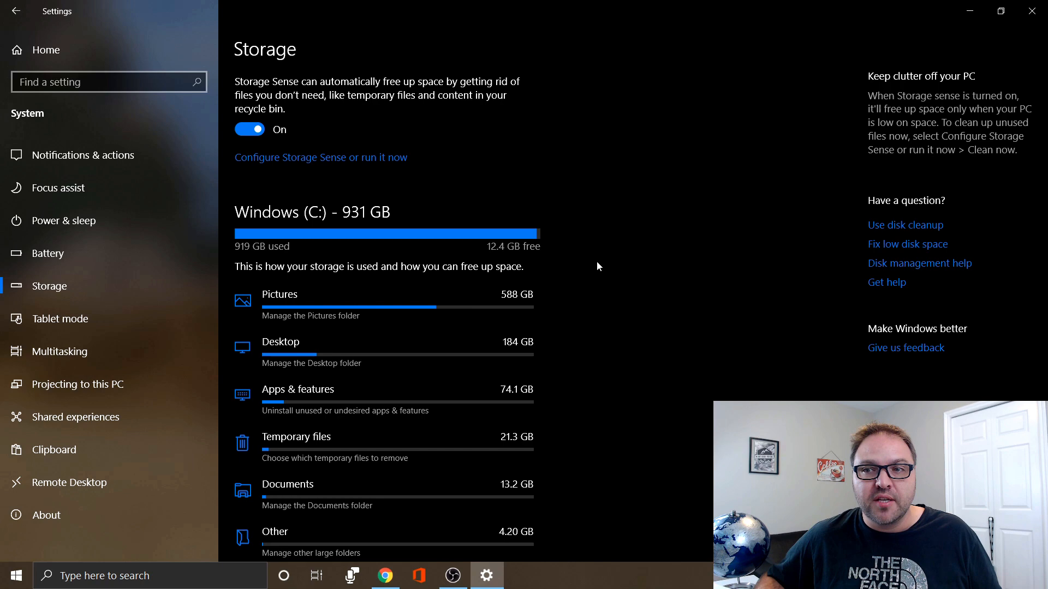
mouse_move(1025, 41)
type("f")
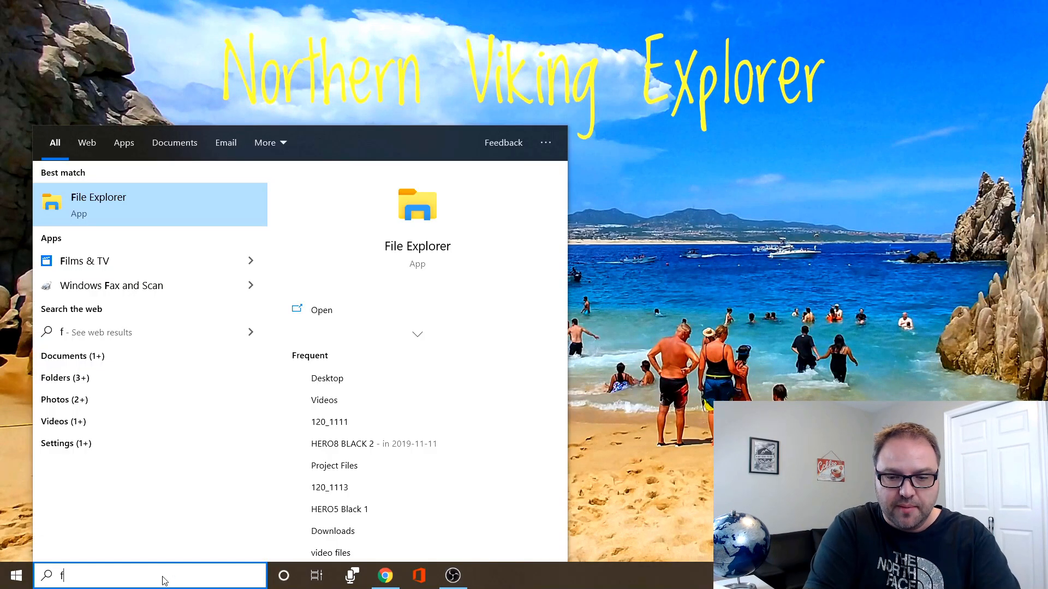
- Search 'file' from the taskbar and launch File Explorer on Quick access
type("ile")
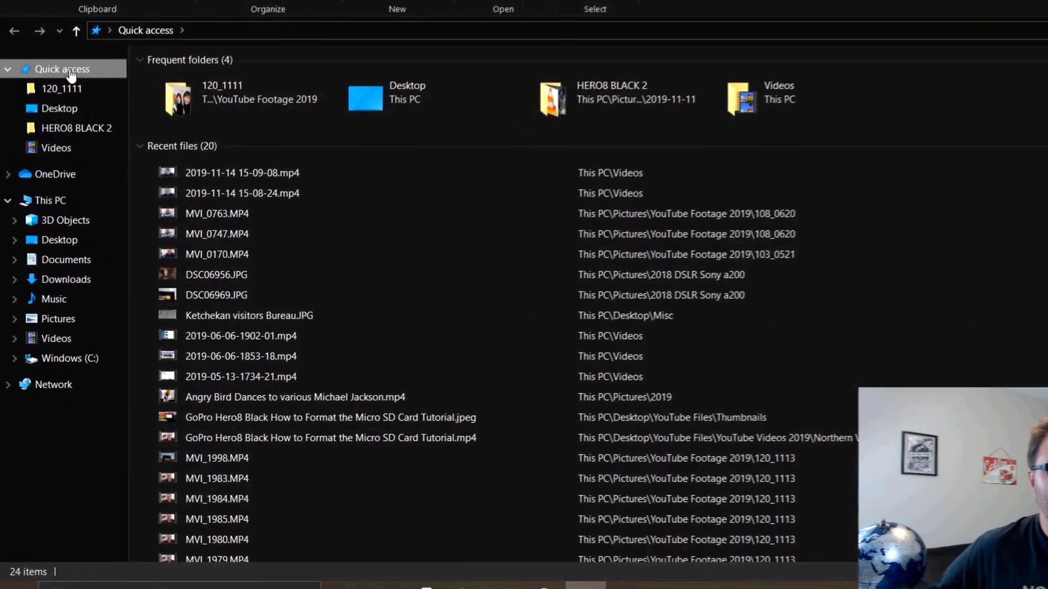
scroll("down", 3)
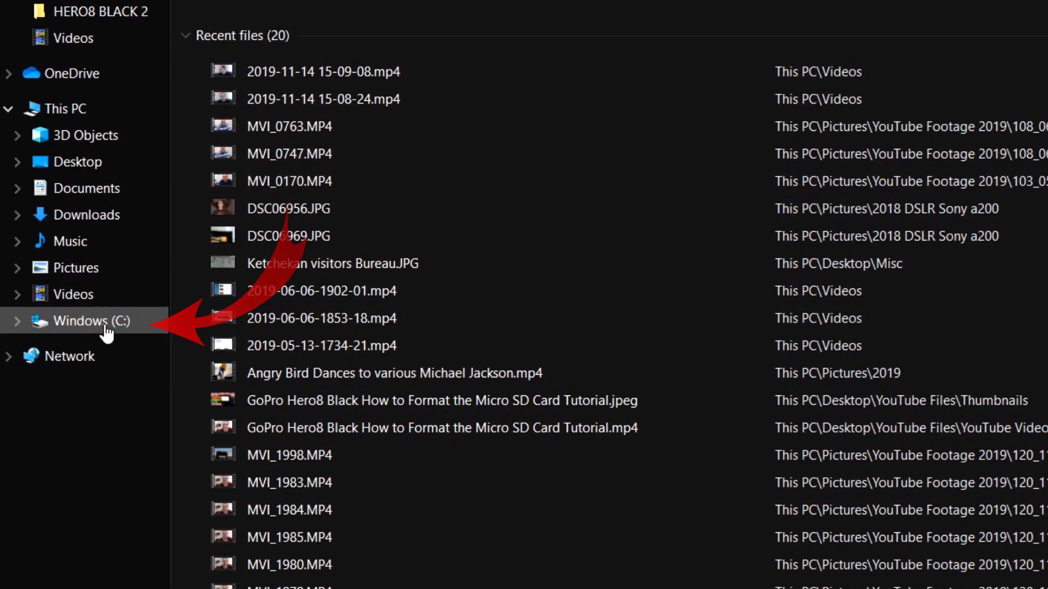
- Open Windows (C:) and bring up its Properties dialog showing used and free space
left_click(91, 320)
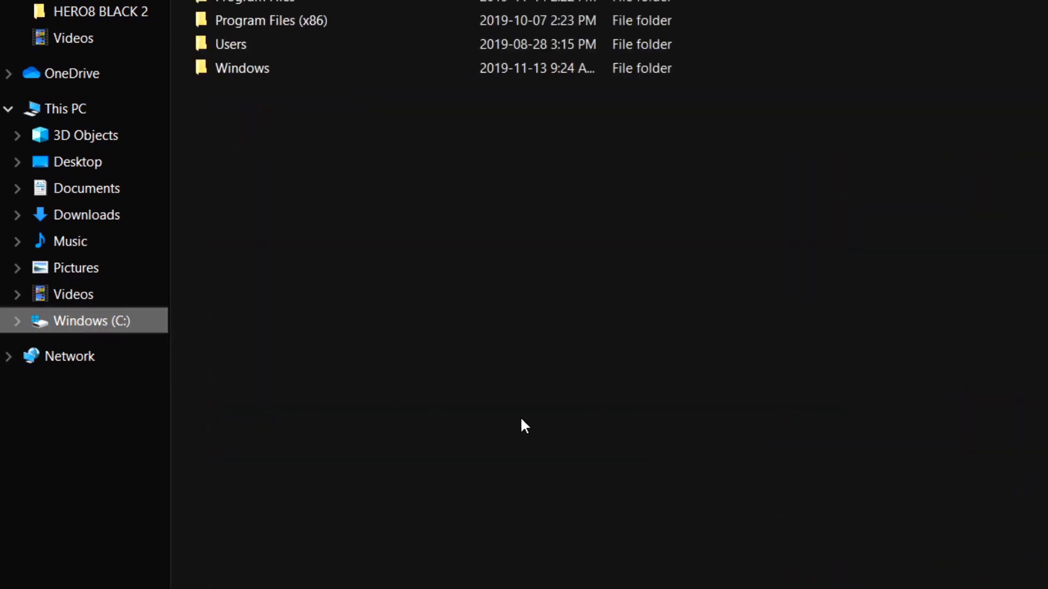
mouse_move(448, 261)
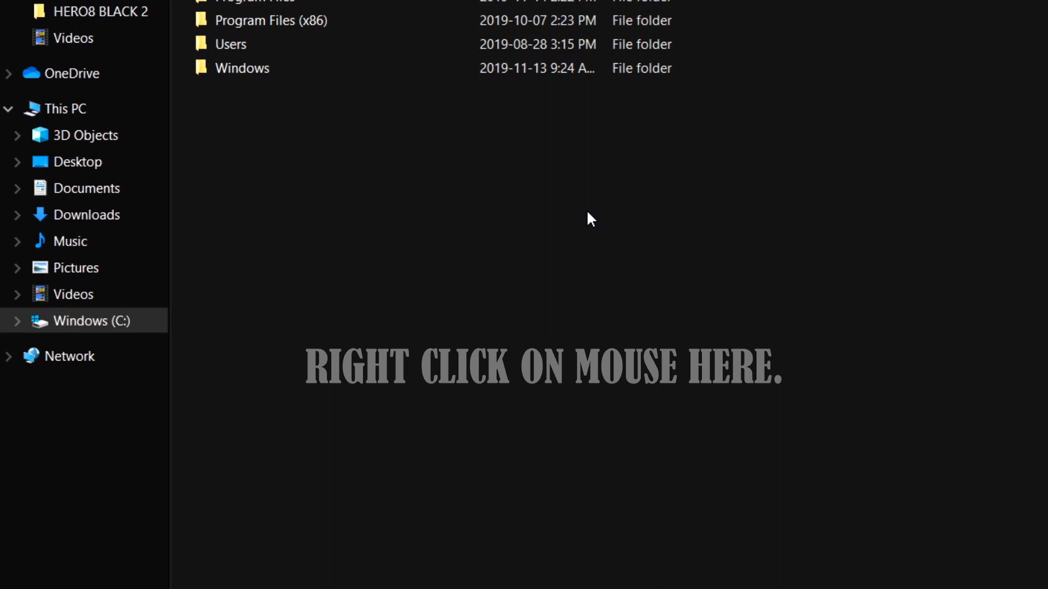
right_click(589, 219)
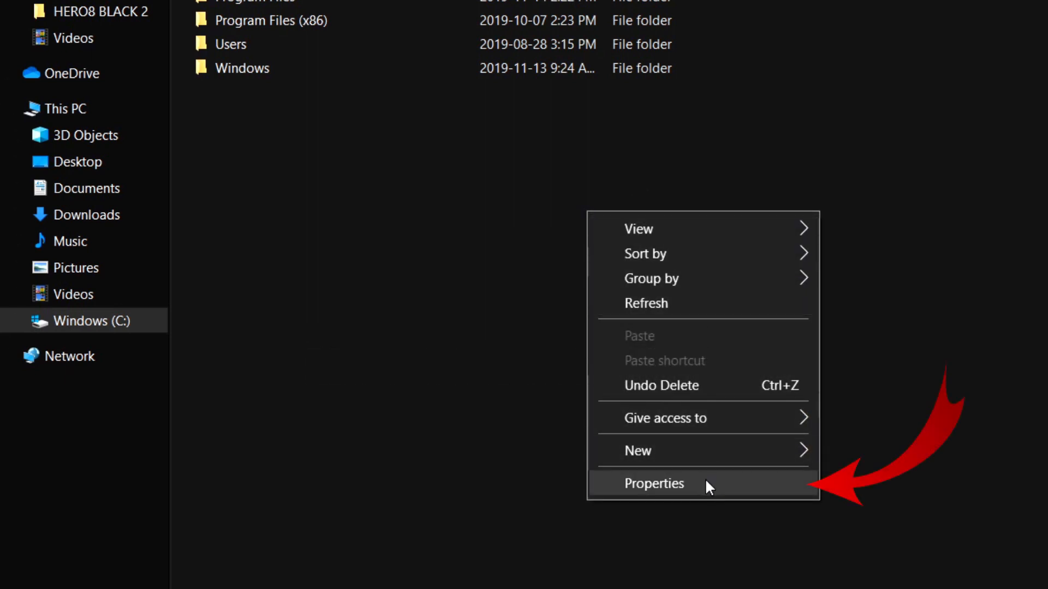
left_click(654, 483)
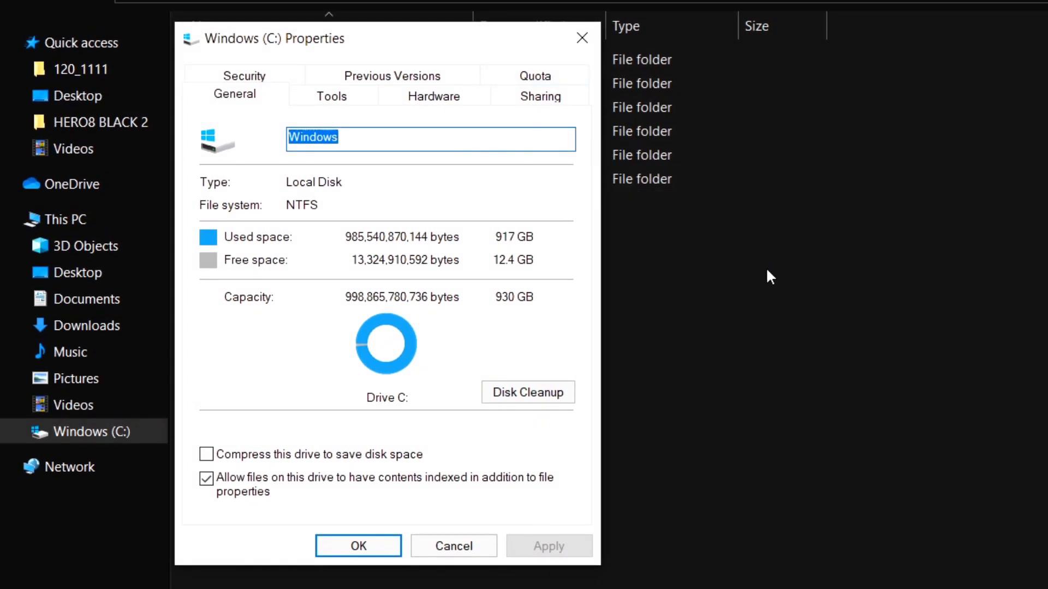
mouse_move(242, 253)
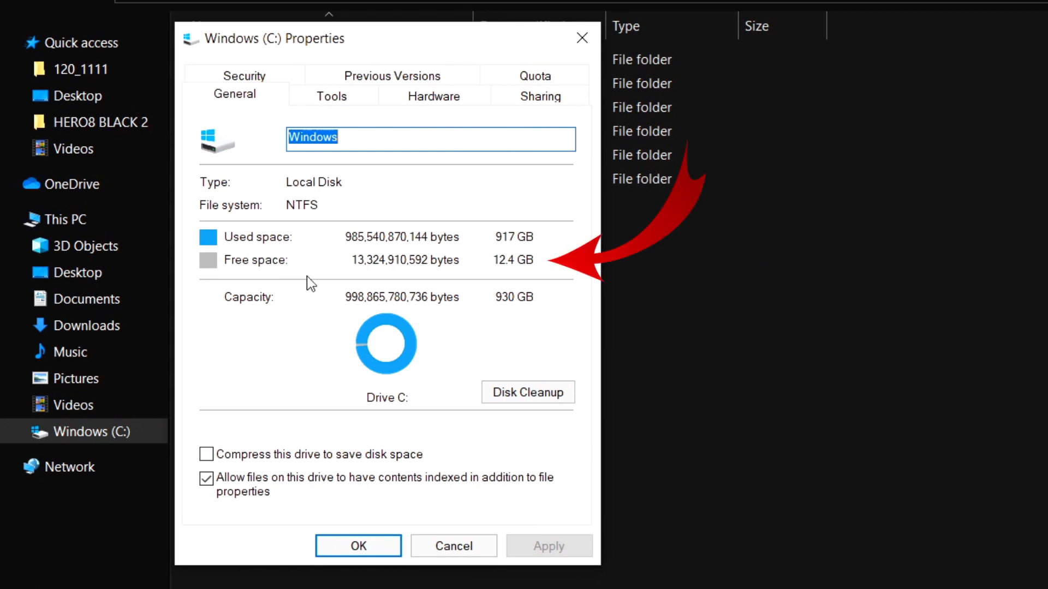
mouse_move(571, 249)
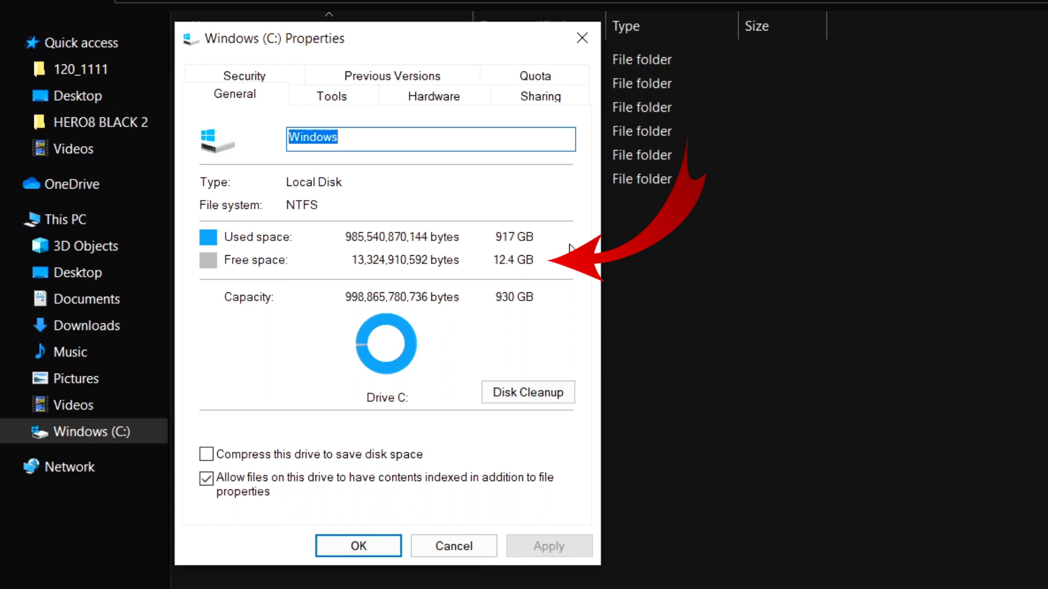
mouse_move(528, 285)
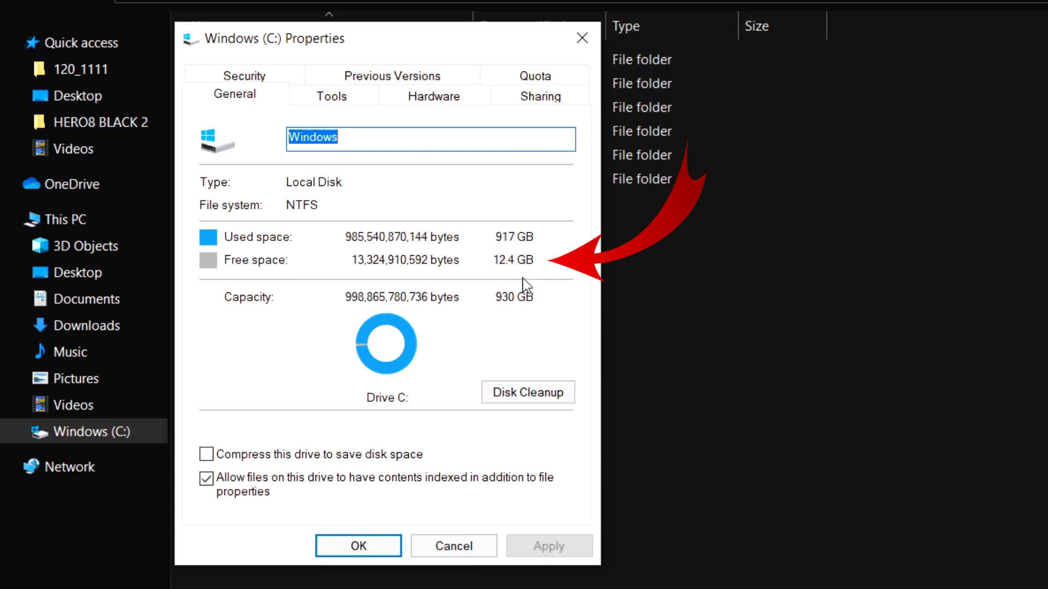
mouse_move(488, 294)
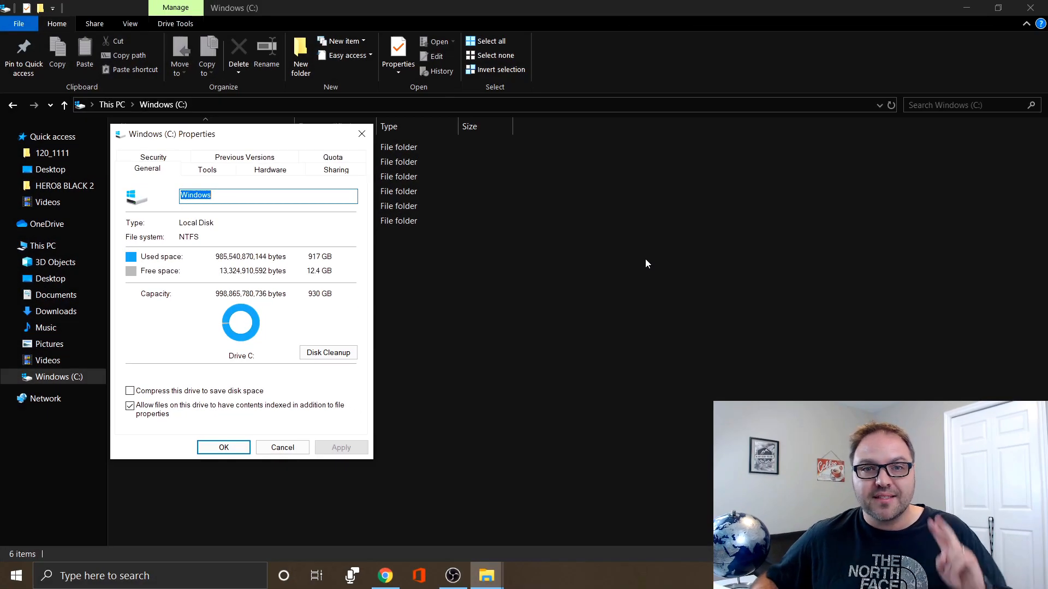
mouse_move(674, 265)
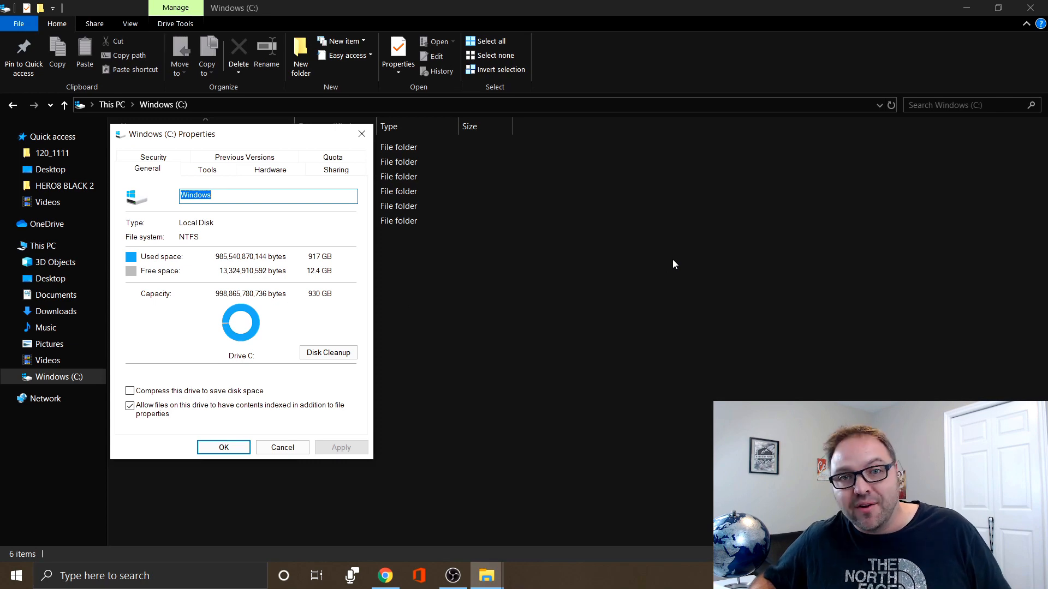